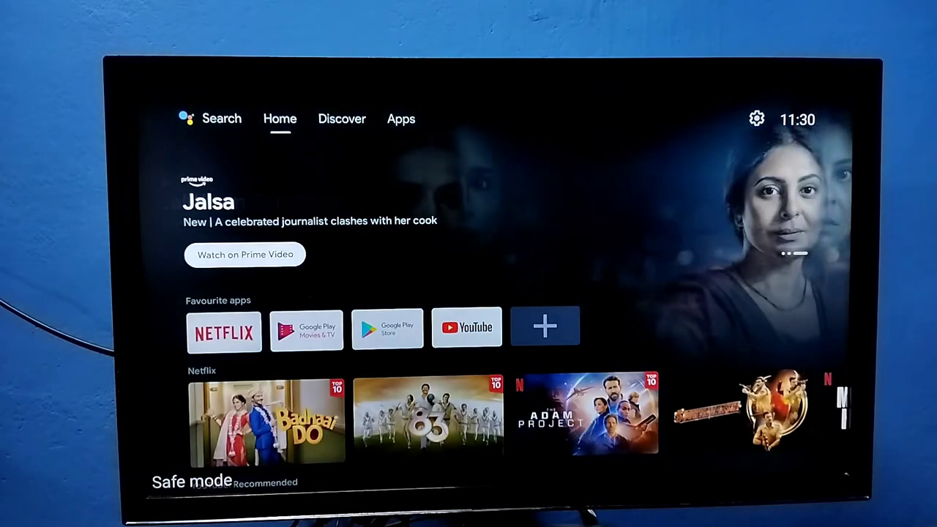
# Move from the Home page to the Apps page of the home screen.
pyautogui.click(401, 119)
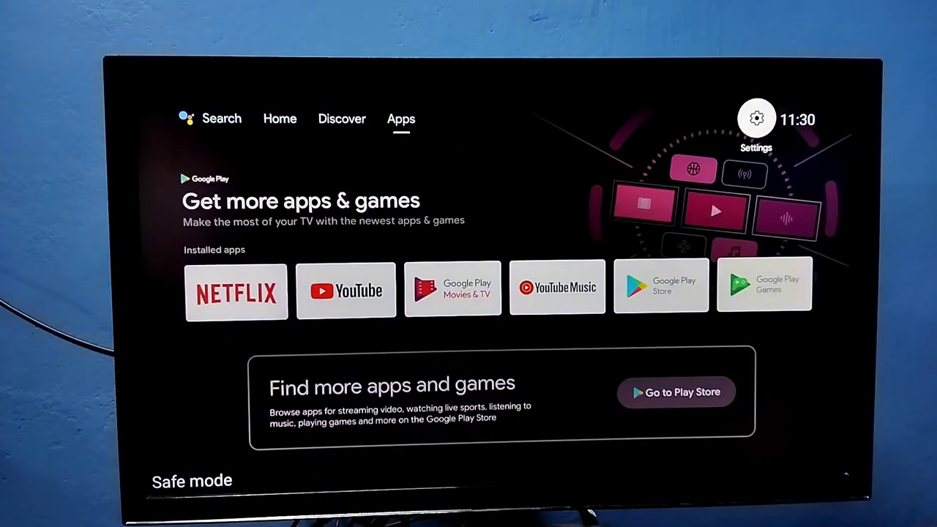
pyautogui.click(755, 118)
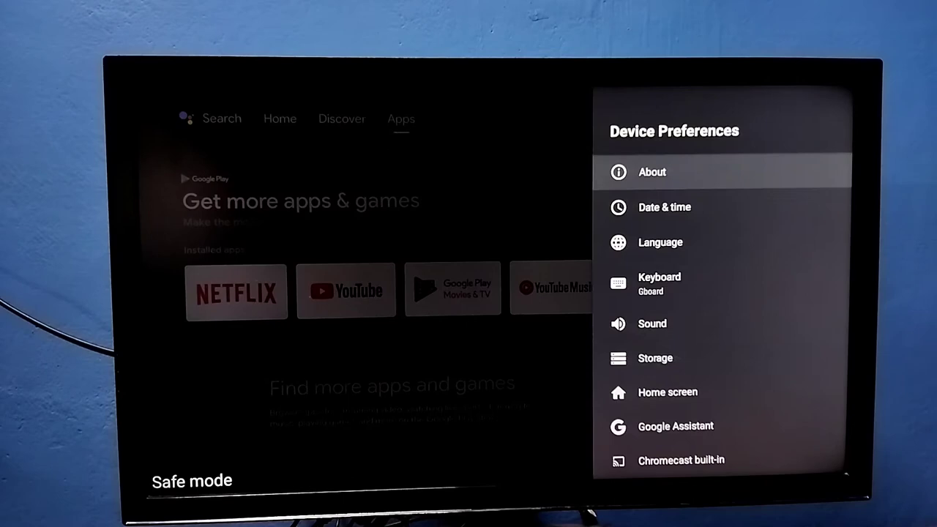
pyautogui.scroll(-3)
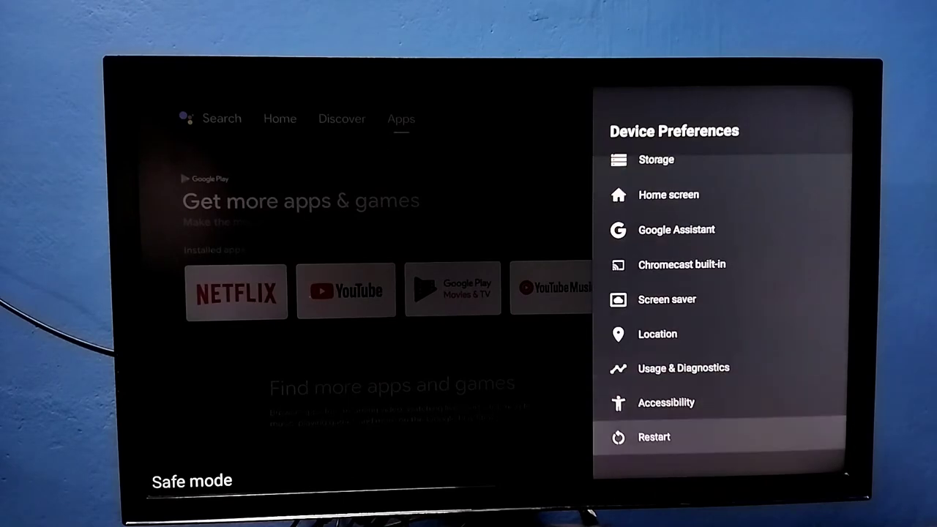
pyautogui.click(654, 436)
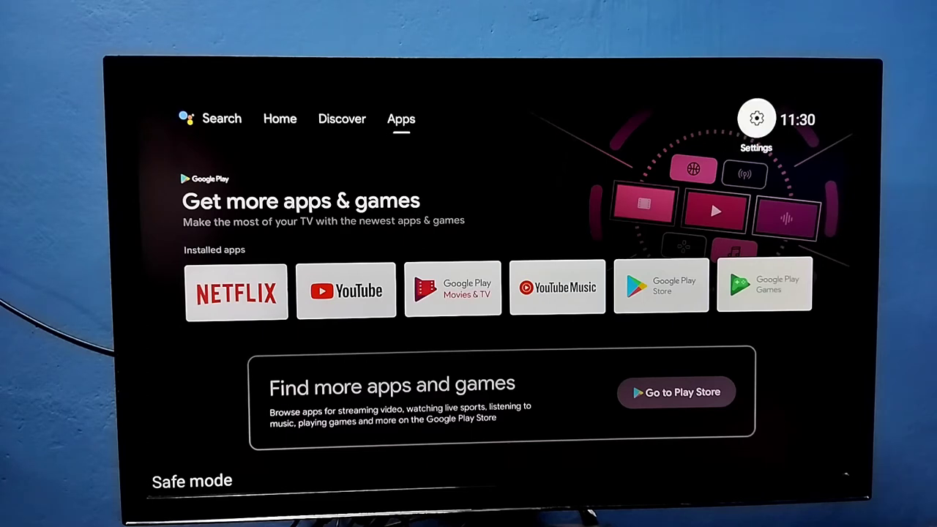
# Go to Settings > Apps > See all apps and browse down to the YouTube entry.
pyautogui.click(756, 117)
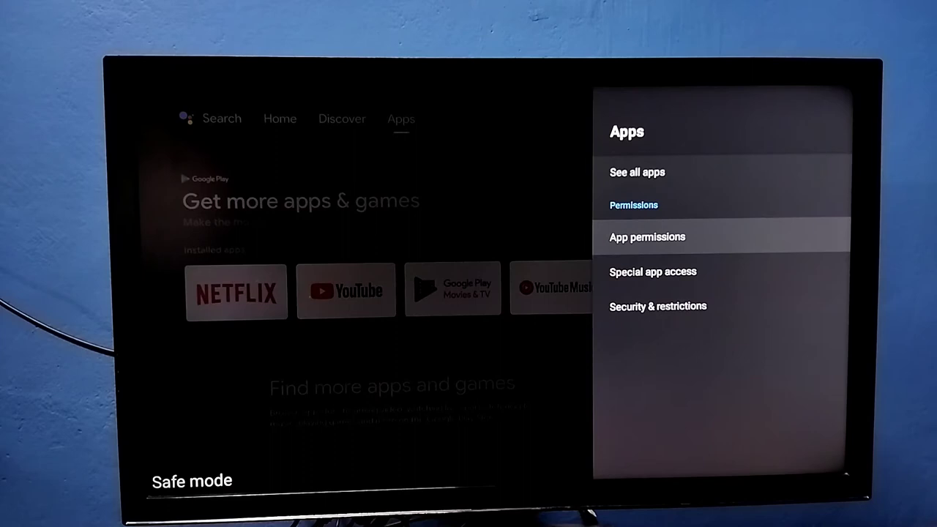
pyautogui.click(639, 172)
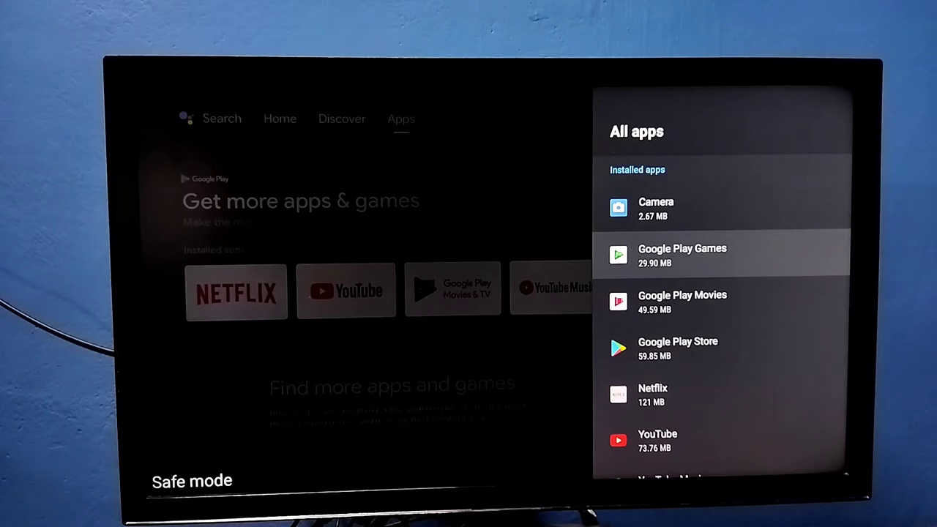
pyautogui.scroll(-3)
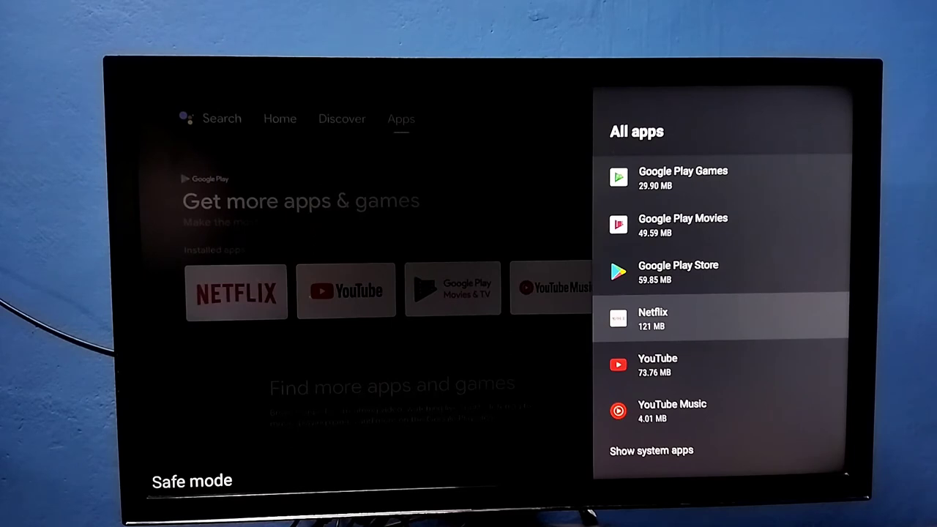
pyautogui.press('down')
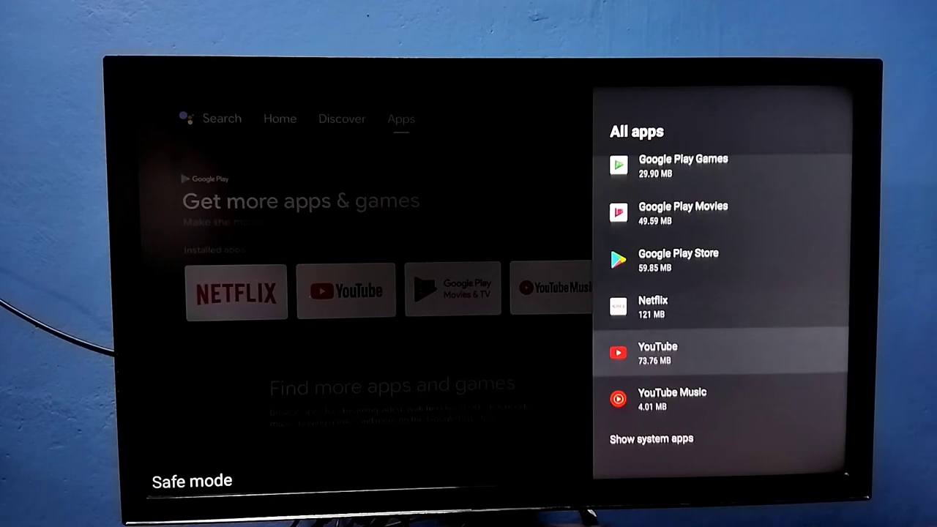
pyautogui.press('down')
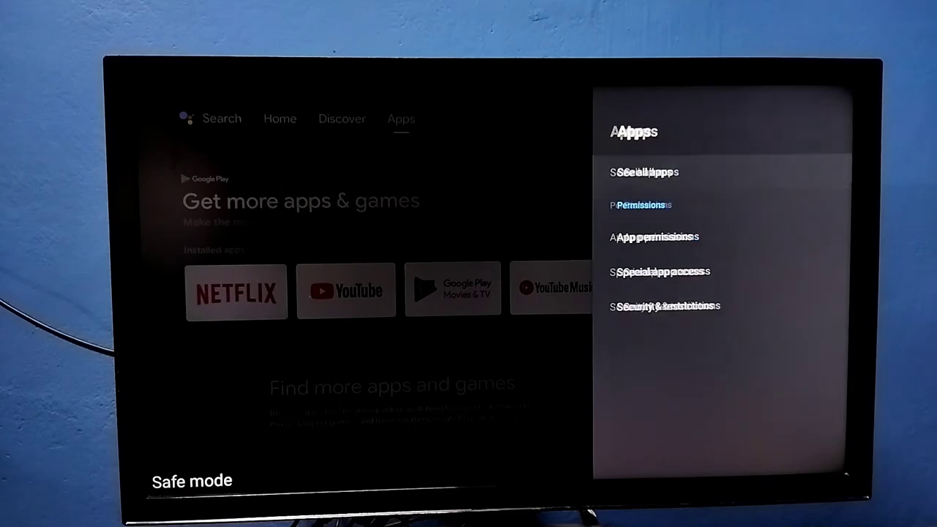
# Back out to home, then reach Settings > Device Preferences > About showing model and firmware details.
pyautogui.press('Back')
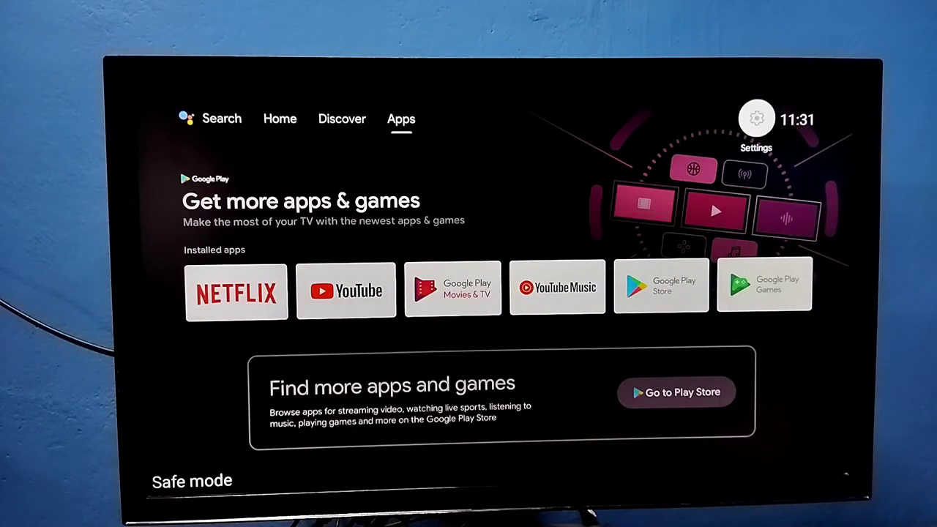
pyautogui.click(755, 117)
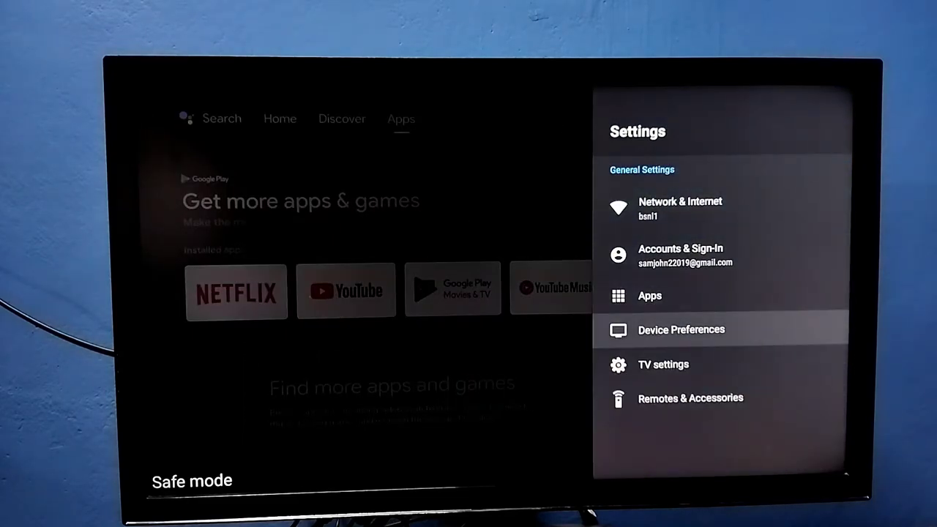
pyautogui.click(683, 330)
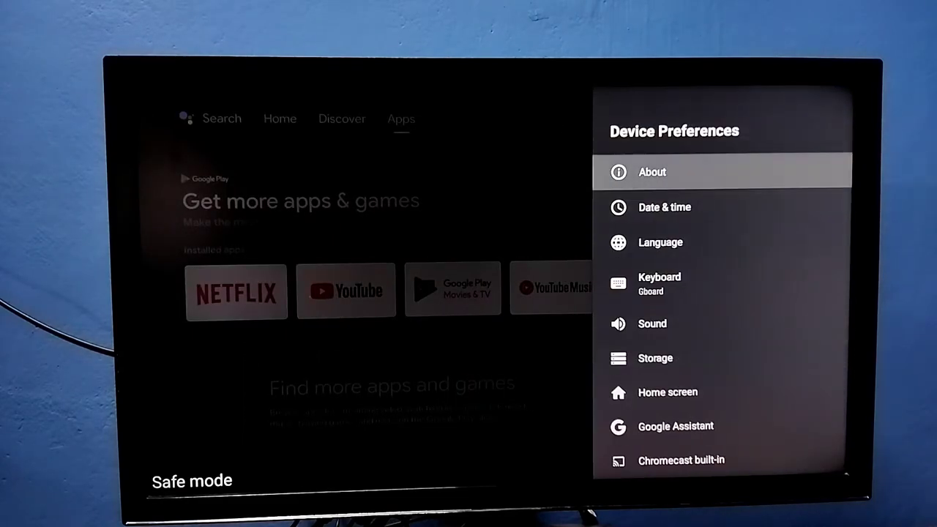
pyautogui.click(652, 173)
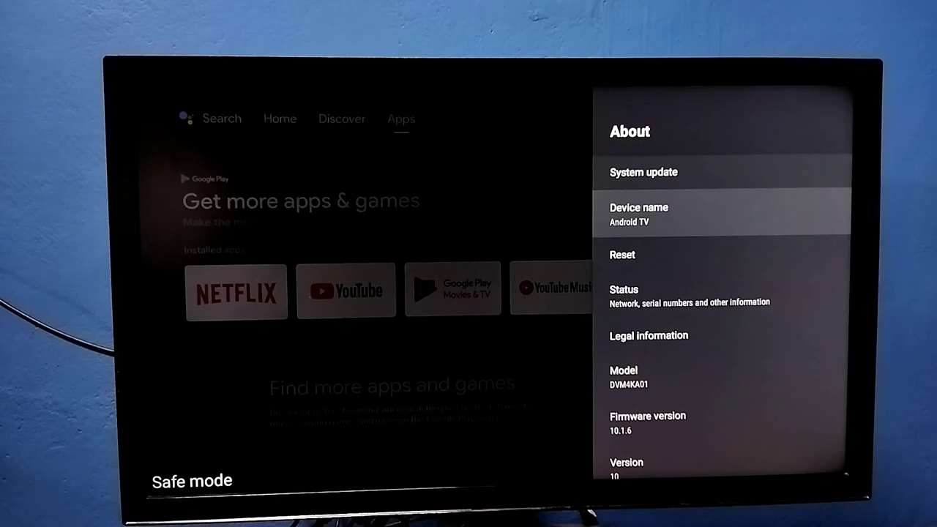